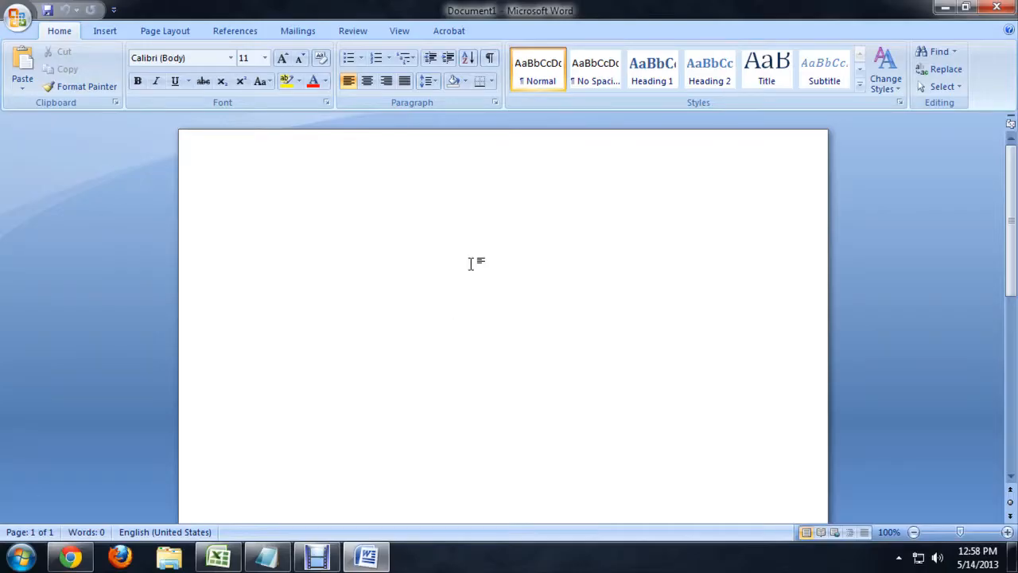
Show the Document Properties panel via Office button > Prepare > Properties.
click(255, 213)
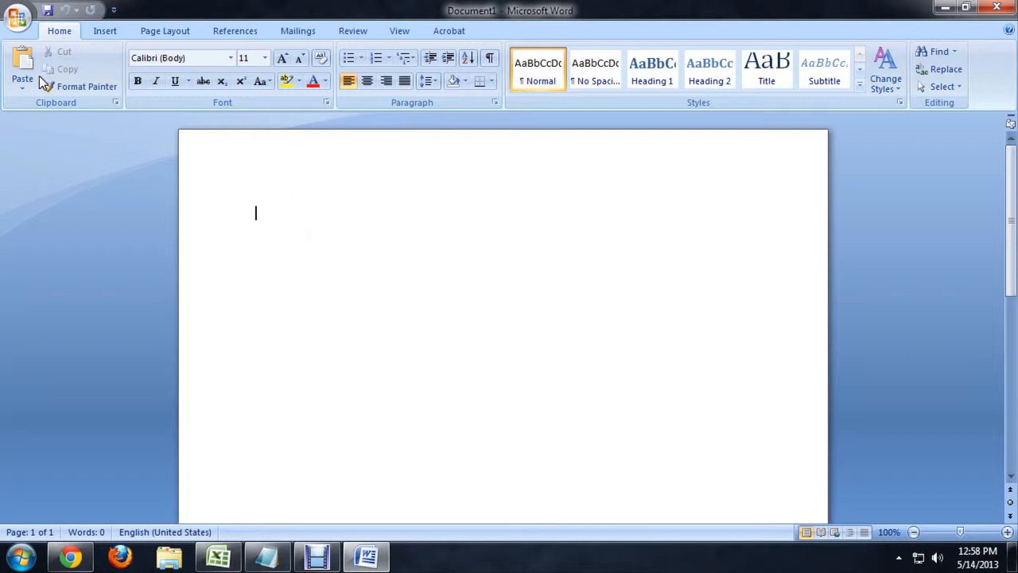
click(17, 16)
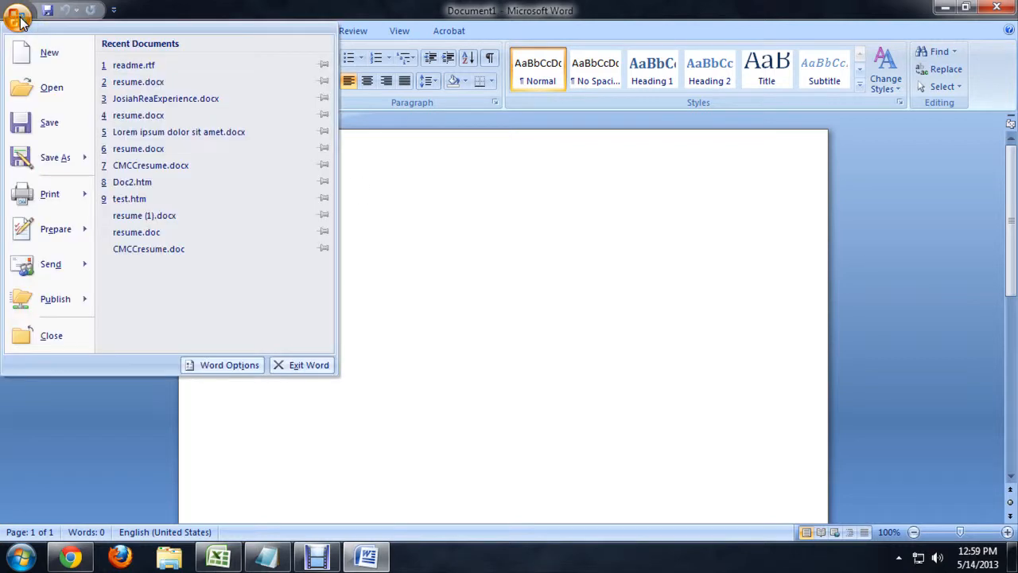
click(54, 229)
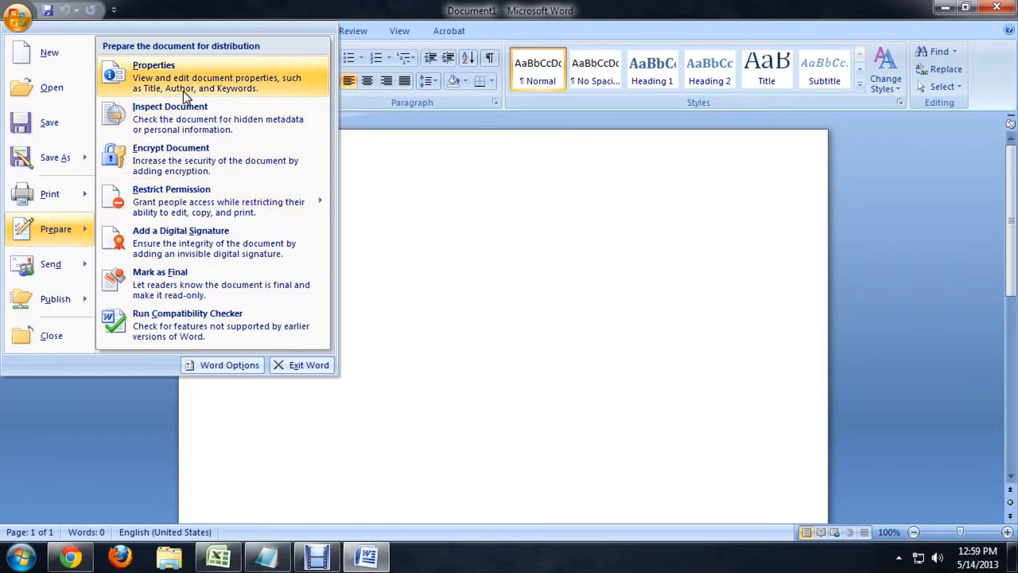
click(153, 63)
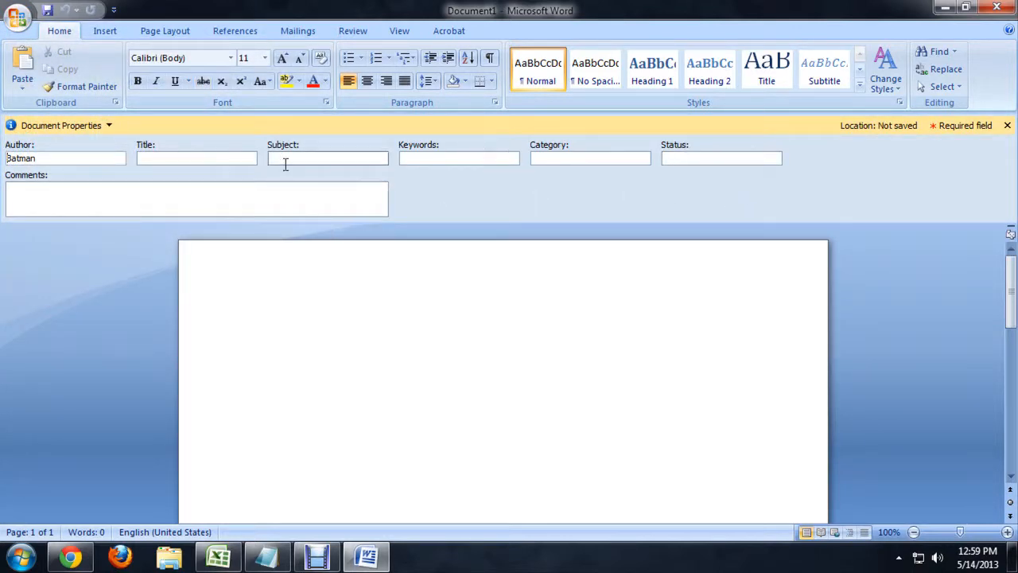
mouse_move(63, 158)
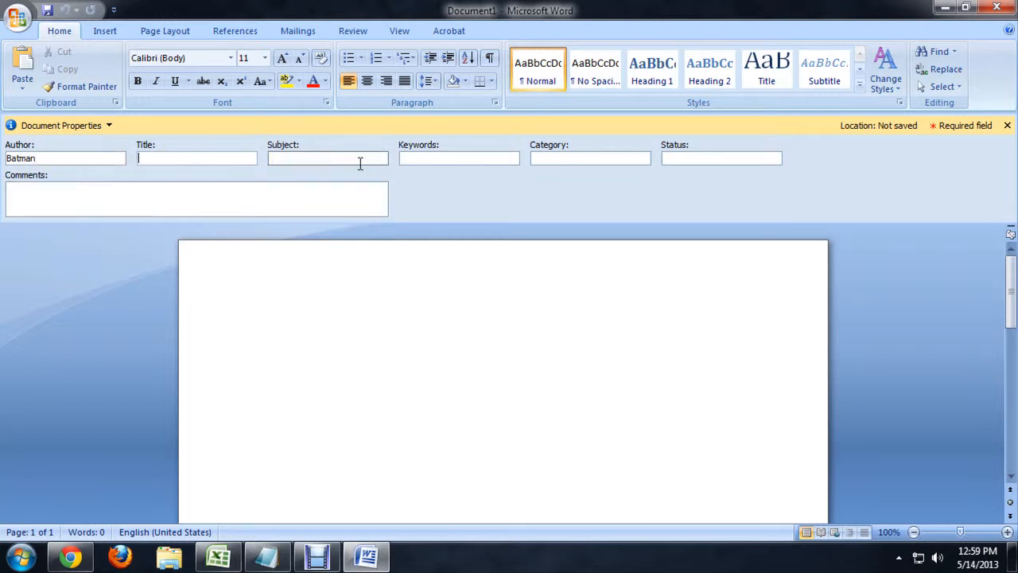
mouse_move(458, 158)
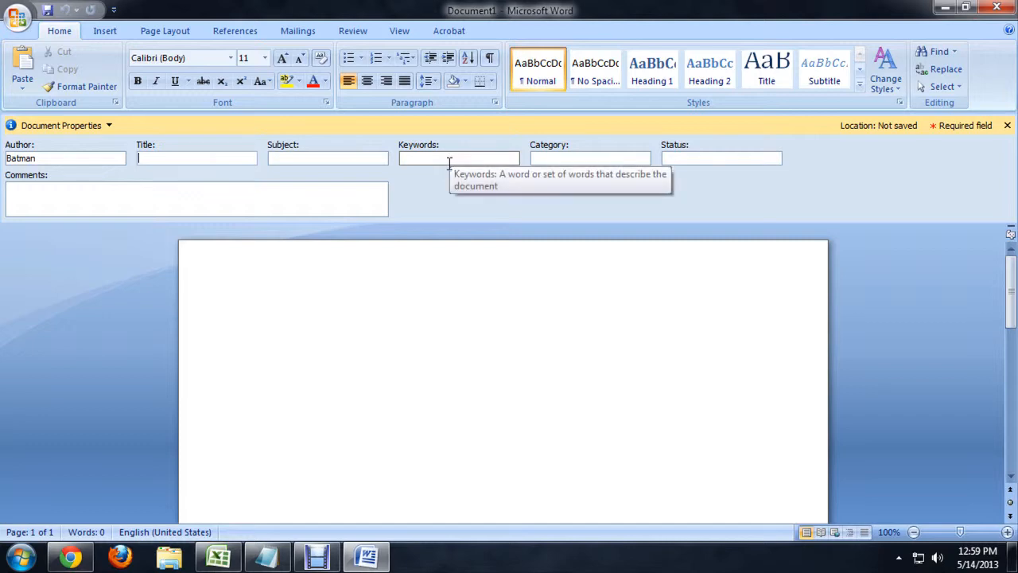